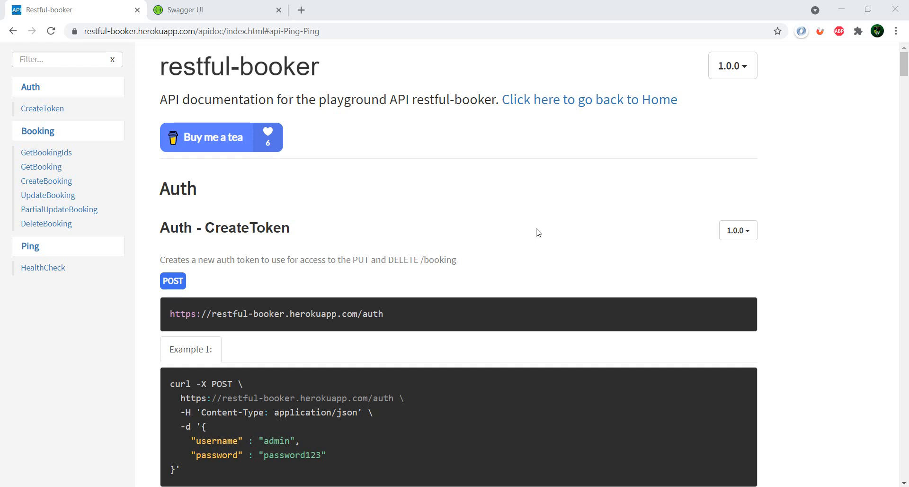
mouse_move(297, 114)
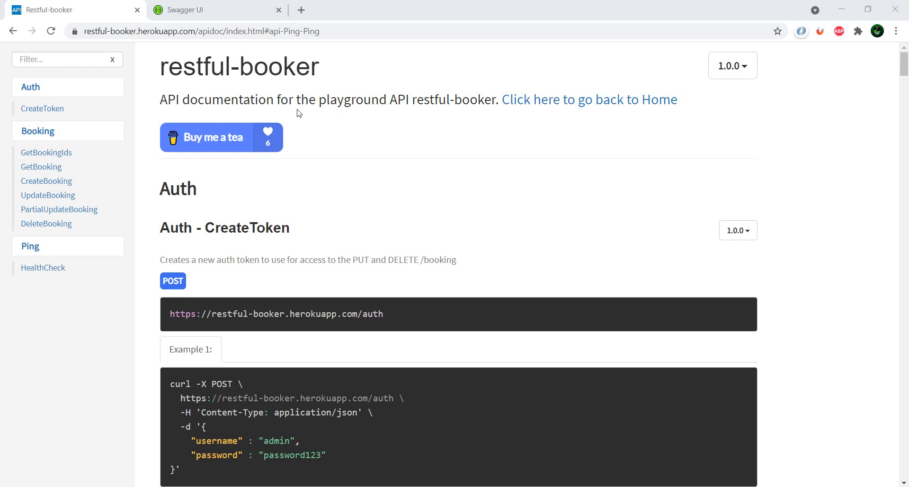
mouse_move(431, 207)
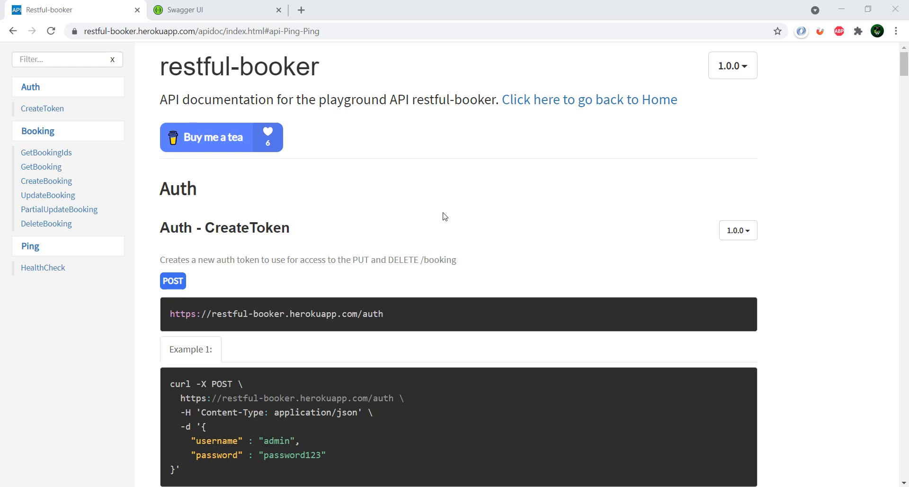
Step: In Swagger Petstore, run GET /store/order/{orderId} with order ID 8
left_click(197, 10)
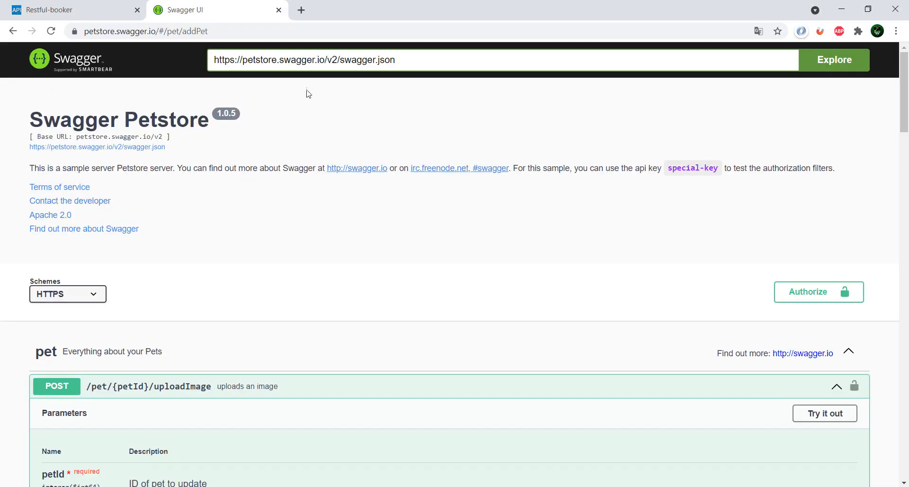
mouse_move(295, 246)
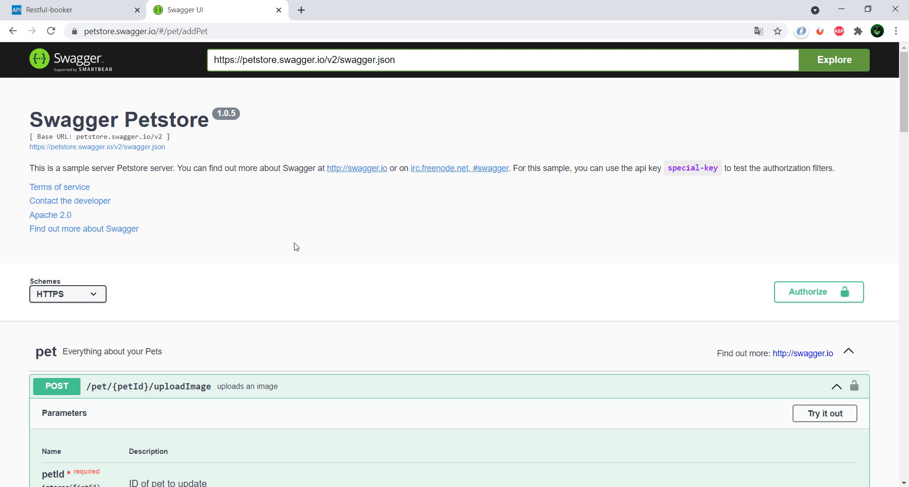
scroll("down", 3)
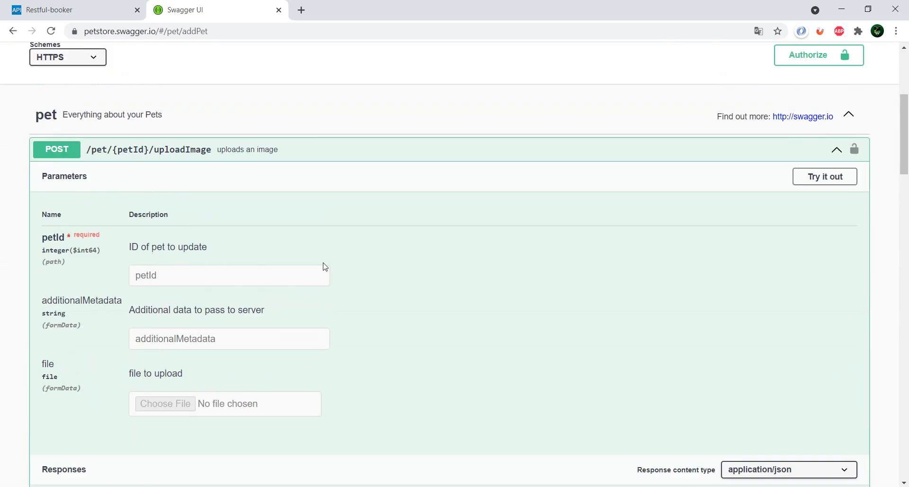
scroll("down", 3)
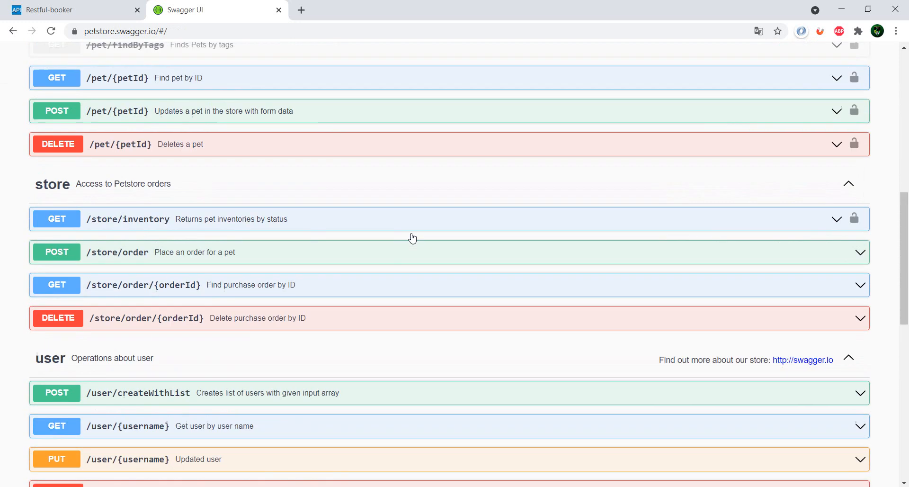
scroll("down", 3)
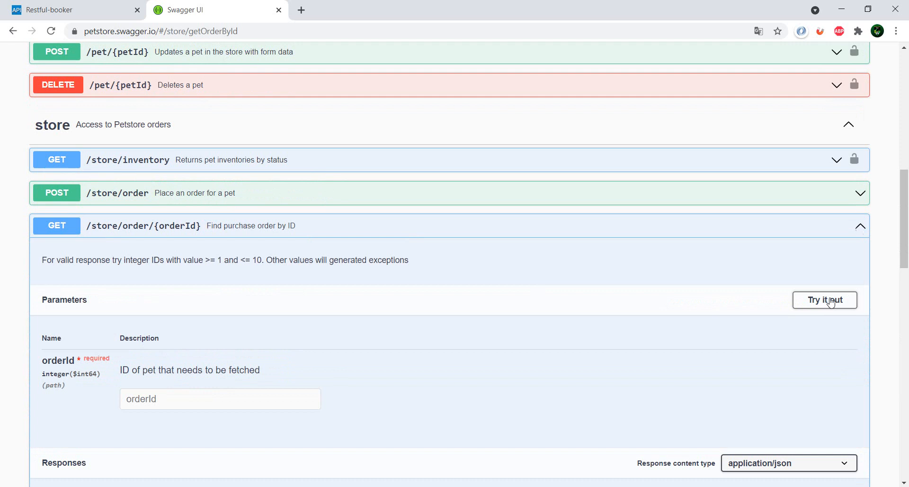
left_click(824, 300)
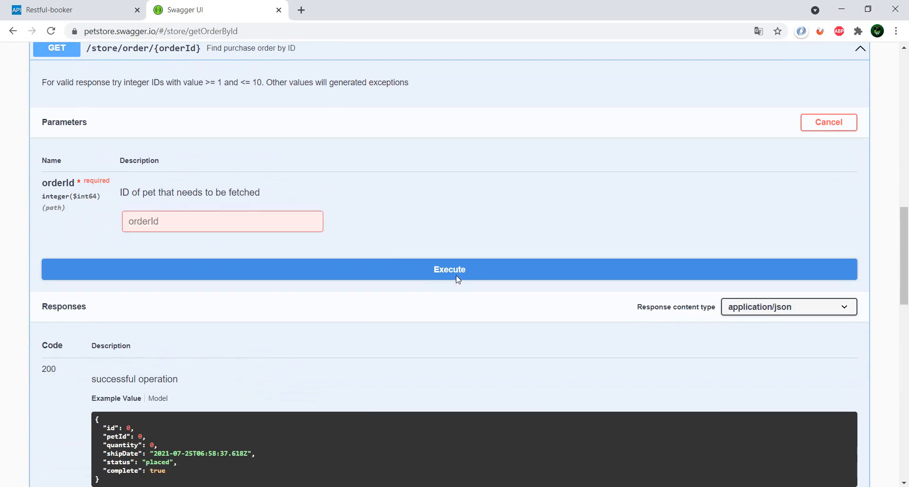
type("8")
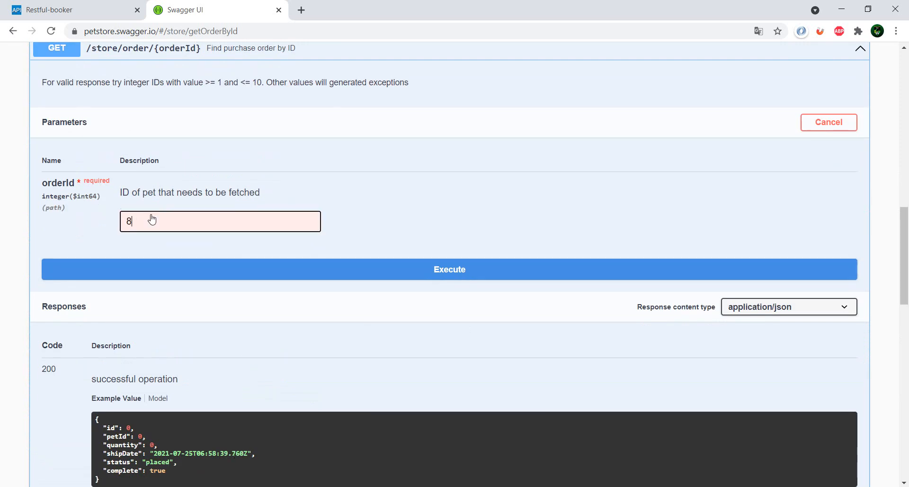
left_click(448, 269)
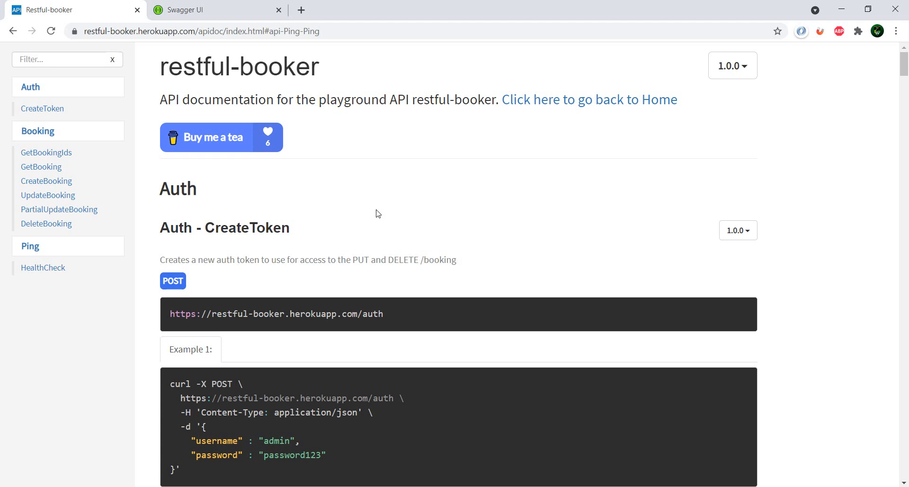
mouse_move(38, 130)
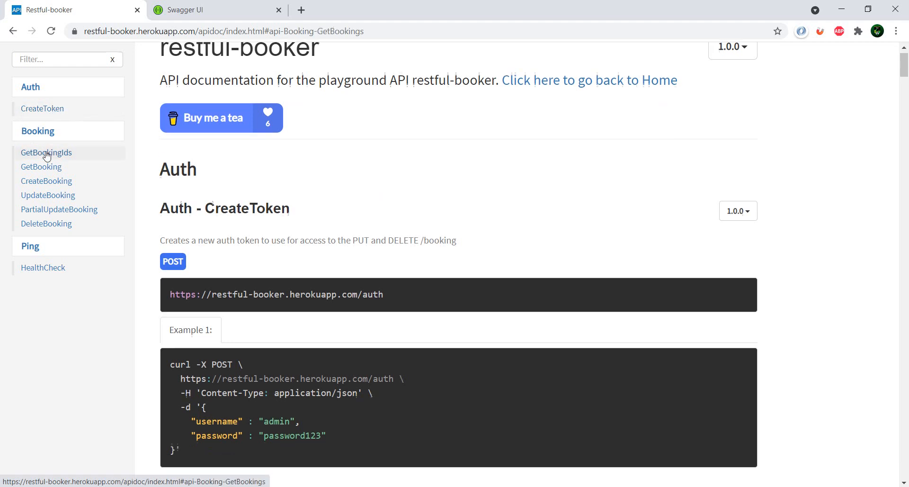
Step: Browse the GetBookingIds, GetBooking, CreateBooking, UpdateBooking and DeleteBooking endpoint docs in turn
left_click(47, 153)
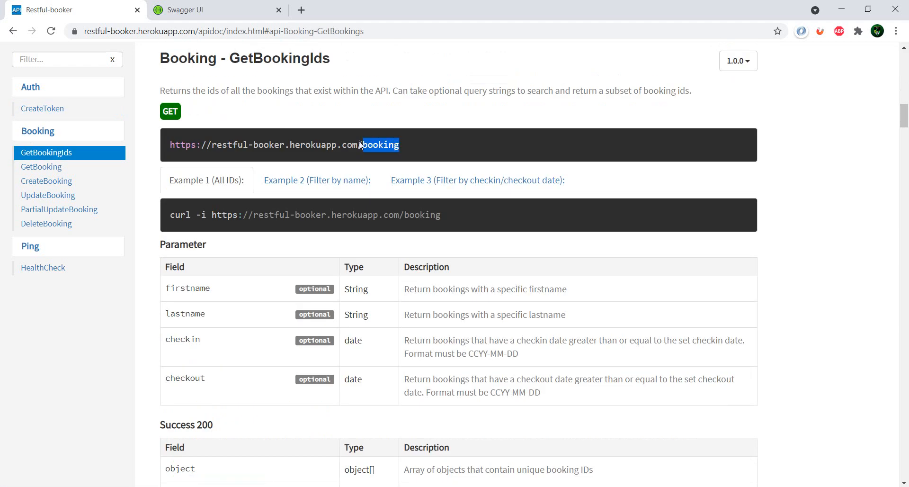
left_click(41, 167)
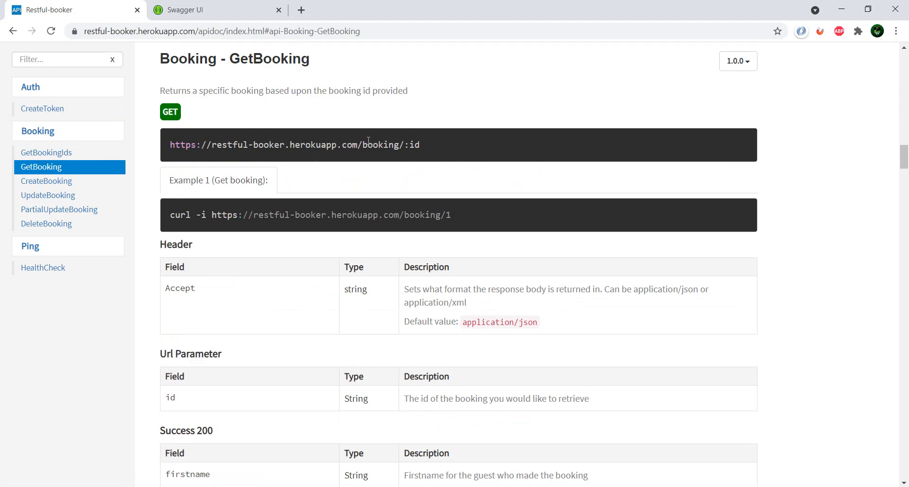
left_click(46, 180)
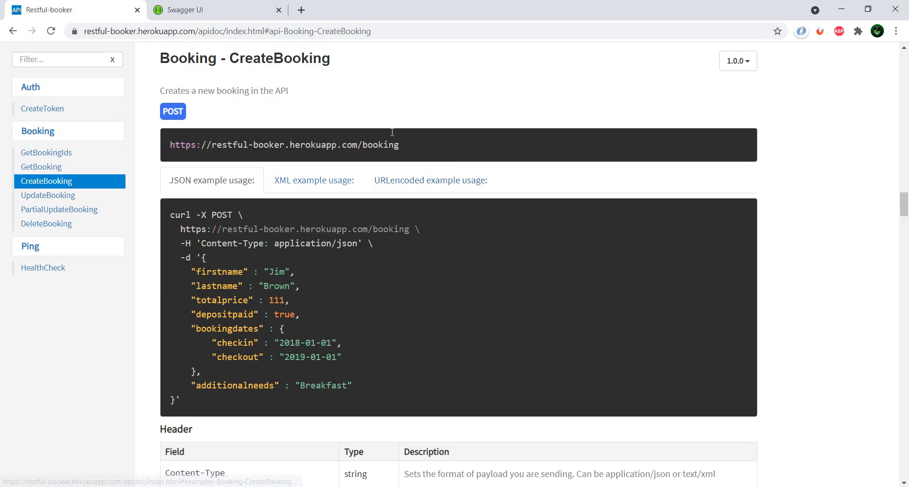
left_click(47, 194)
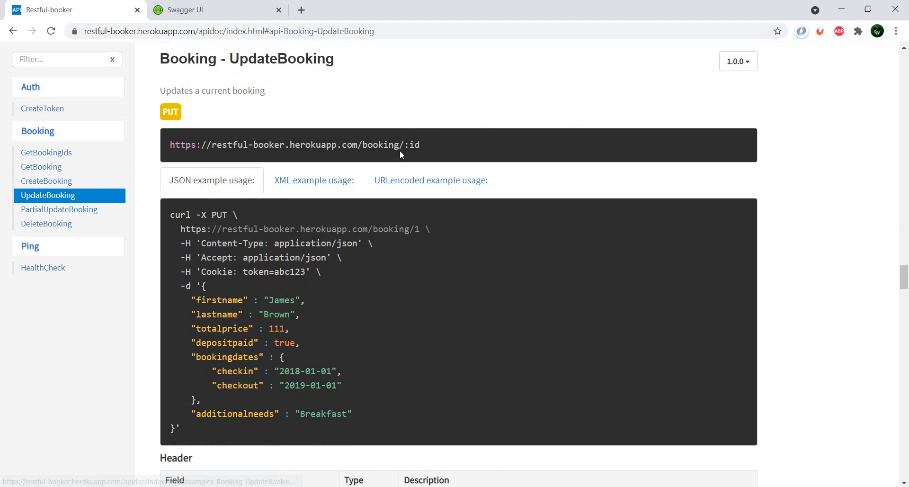
mouse_move(46, 223)
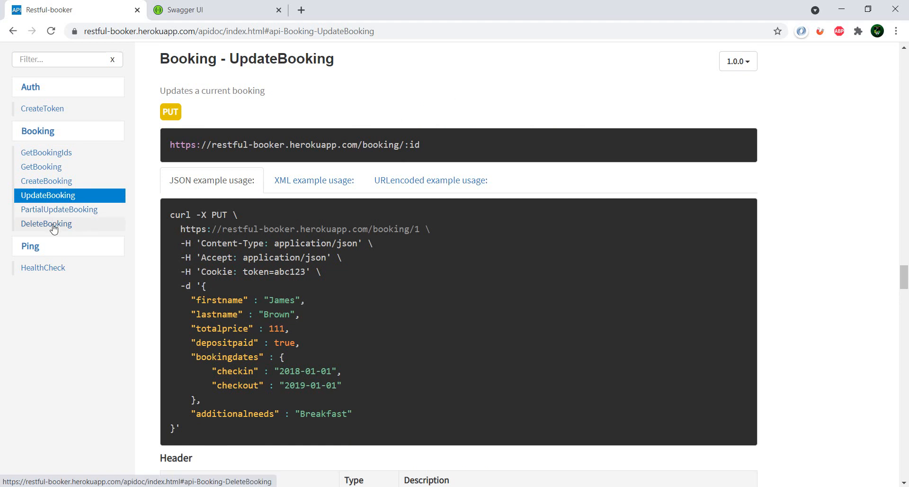
left_click(43, 267)
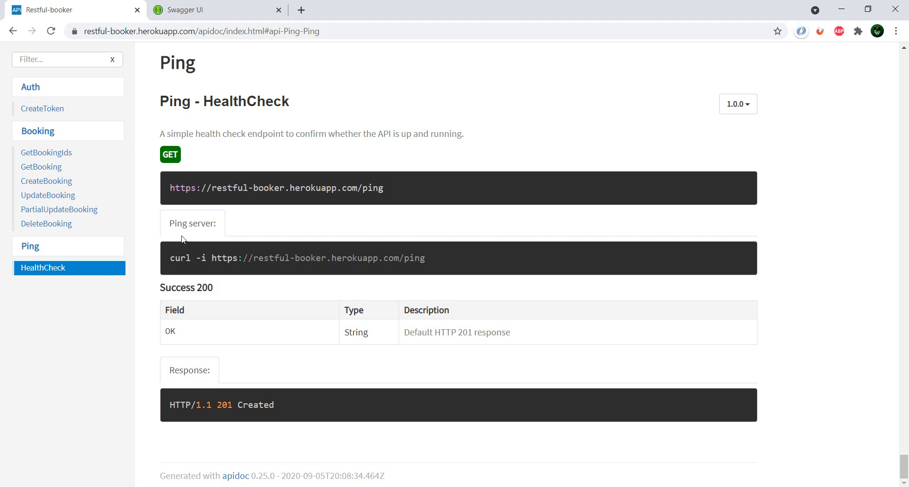
Step: Read GetBooking's header, URL parameter, Success 200 fields and JSON response, then go to CreateToken
left_click(41, 166)
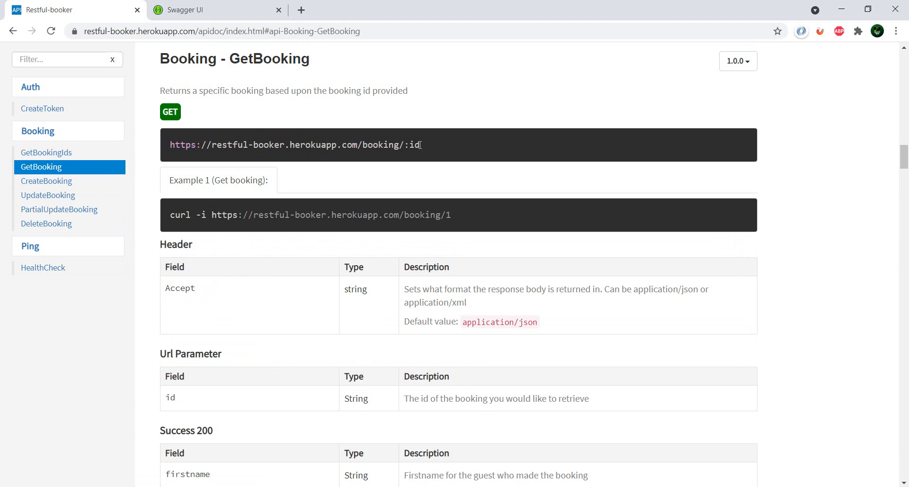
mouse_move(418, 143)
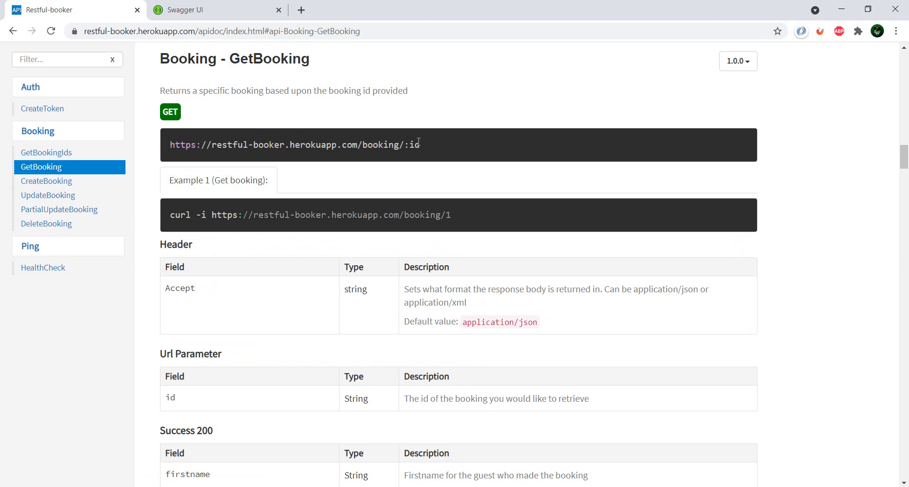
scroll("down", 3)
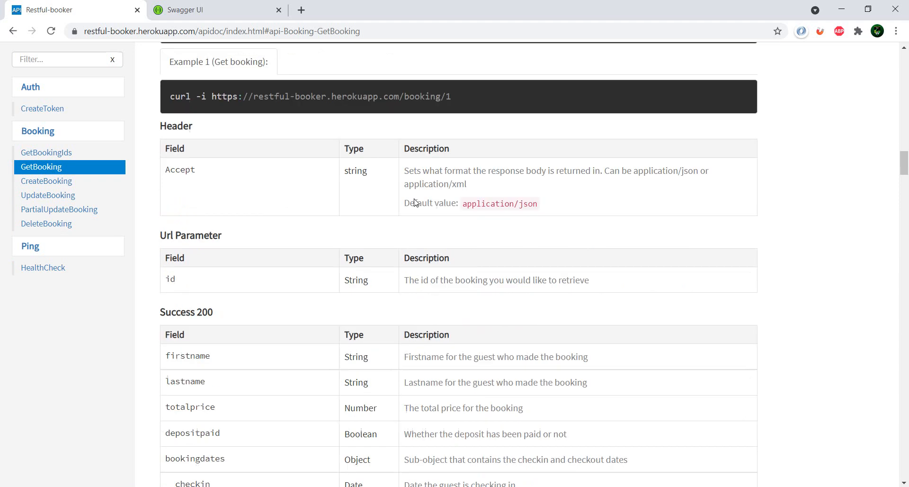
scroll("down", 3)
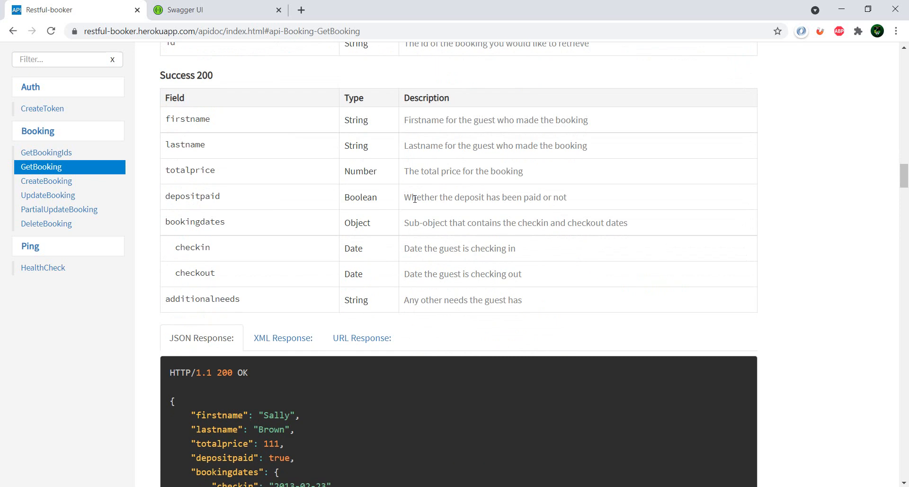
scroll("down", 3)
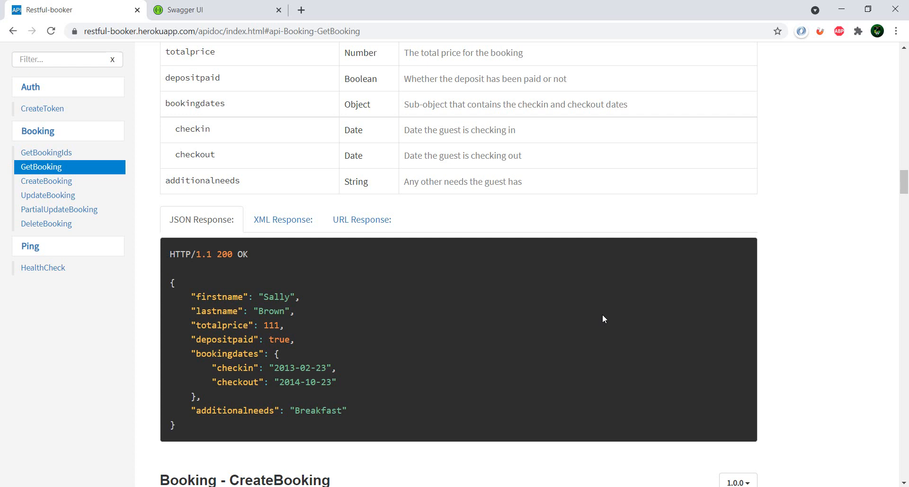
left_click(42, 108)
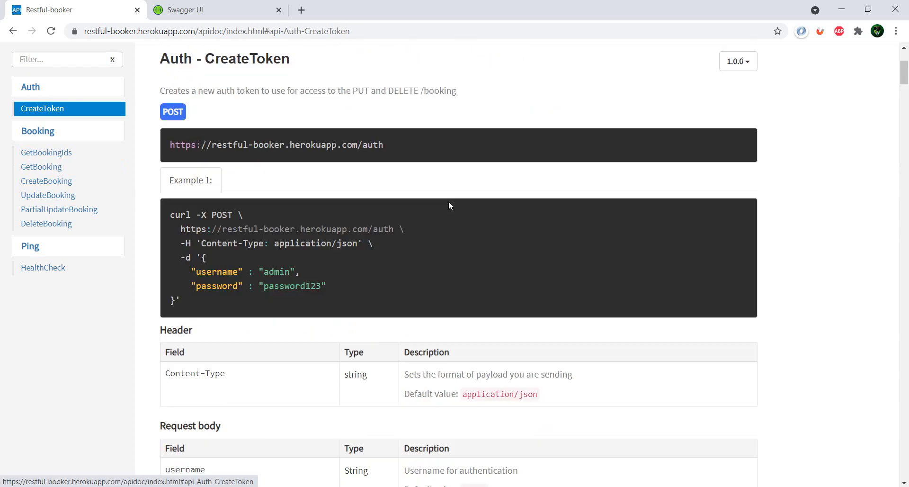
mouse_move(798, 337)
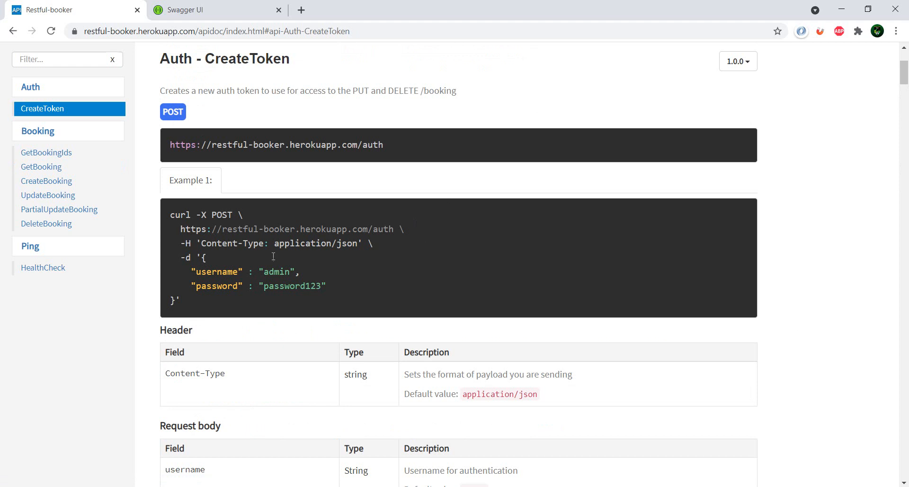
mouse_move(262, 268)
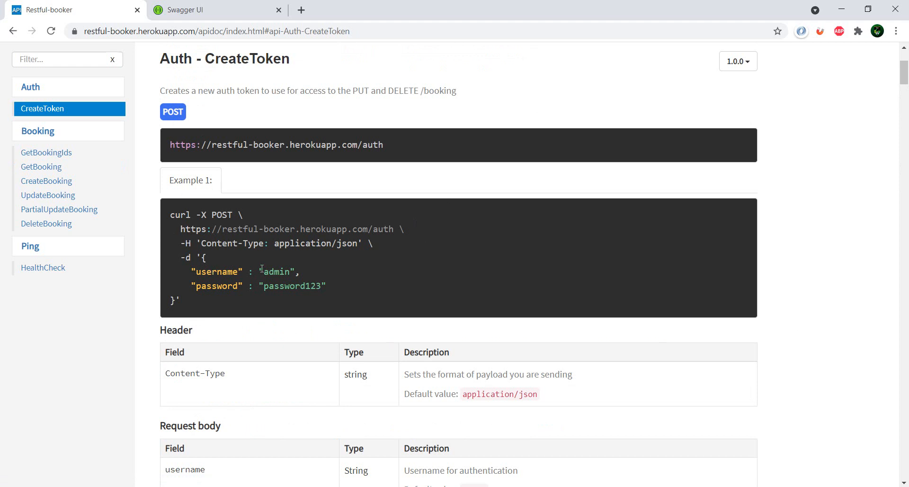
Step: Scroll through the CreateToken token response, then go to the CreateBooking endpoint docs
scroll("down", 3)
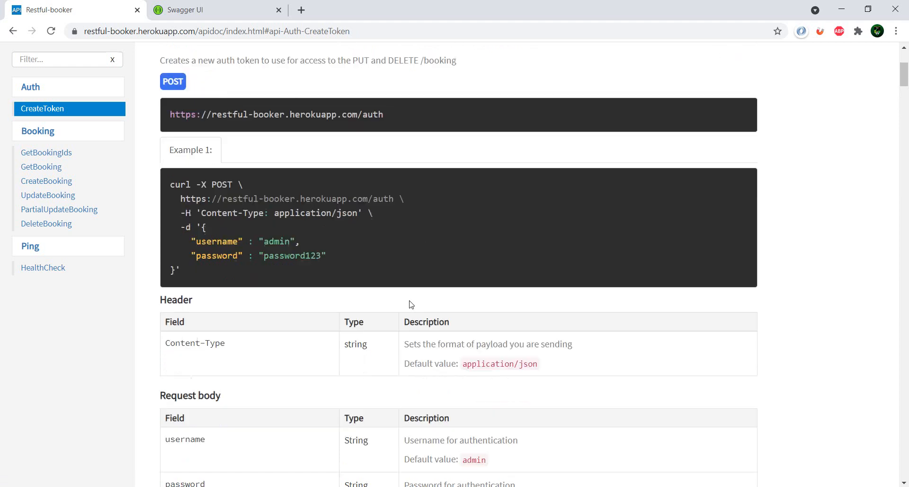
scroll("down", 3)
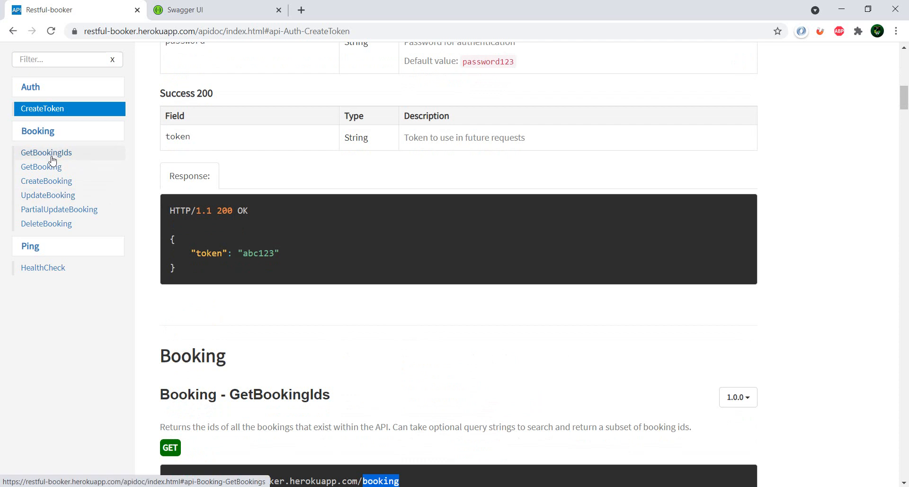
left_click(46, 180)
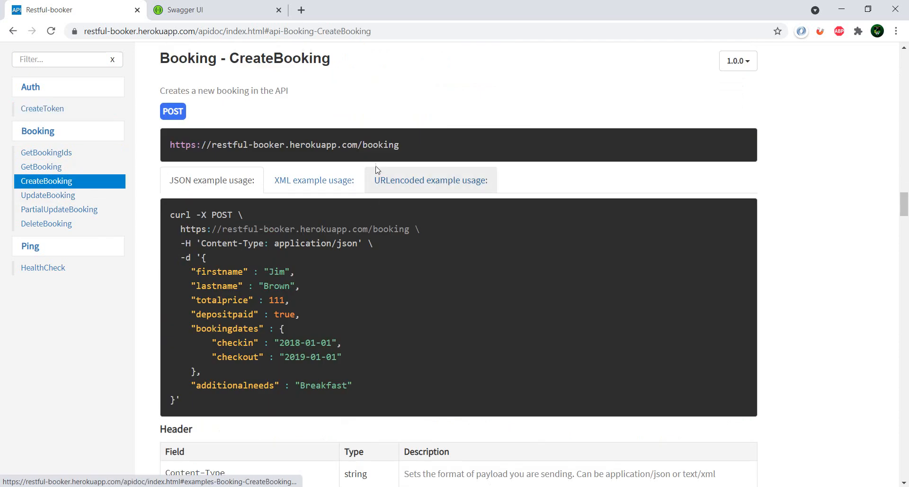
mouse_move(431, 349)
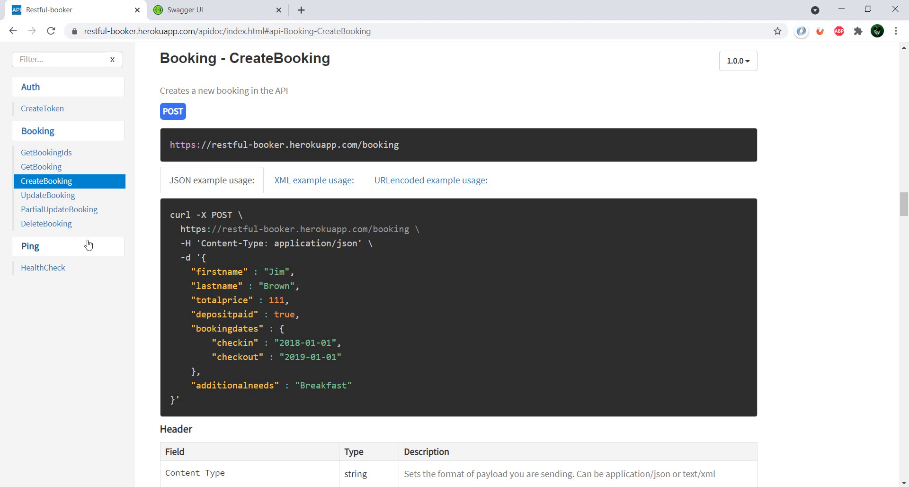
mouse_move(81, 181)
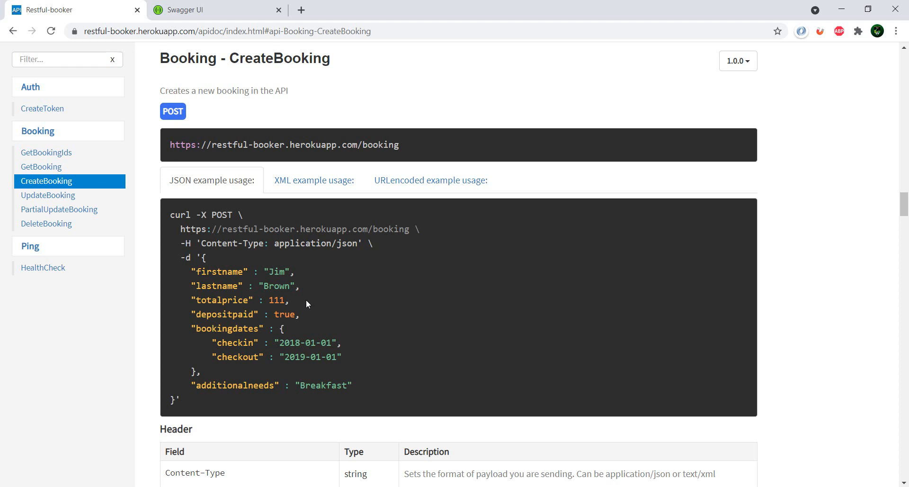
mouse_move(364, 360)
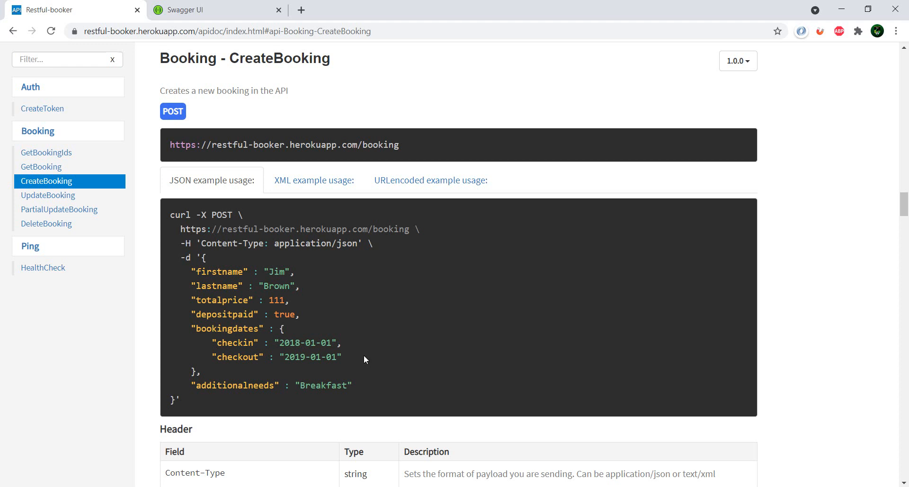
mouse_move(397, 352)
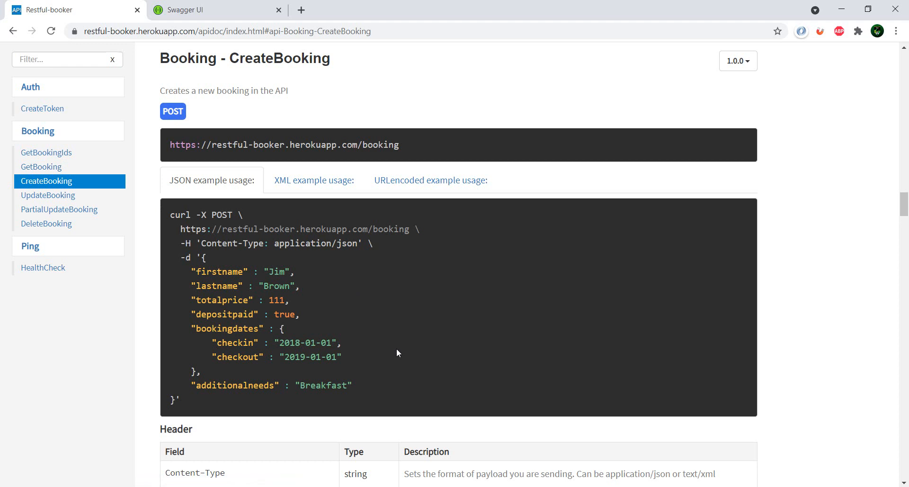
mouse_move(77, 189)
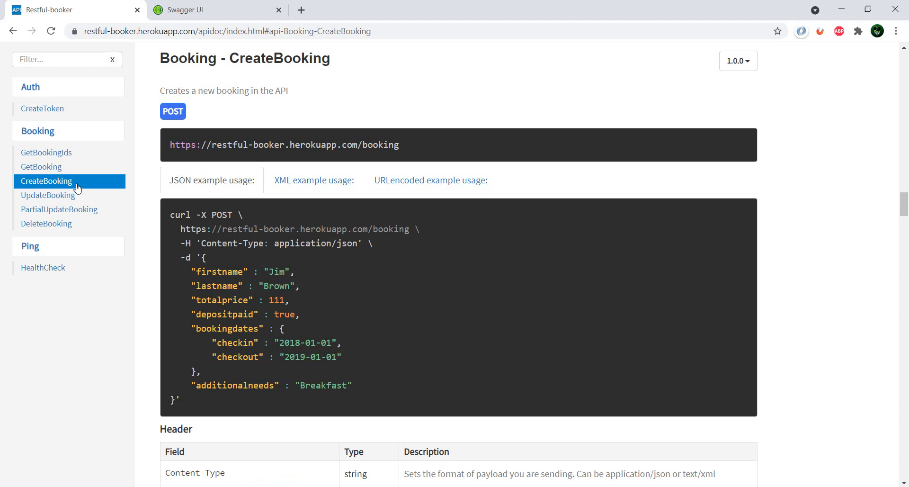
Step: Jump from the CreateBooking example to the UpdateBooking endpoint documentation
left_click(48, 195)
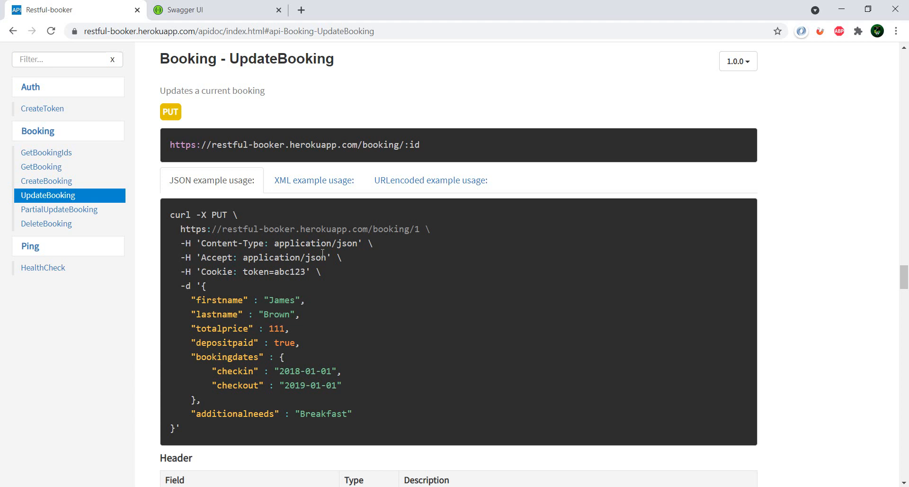
scroll("down", 3)
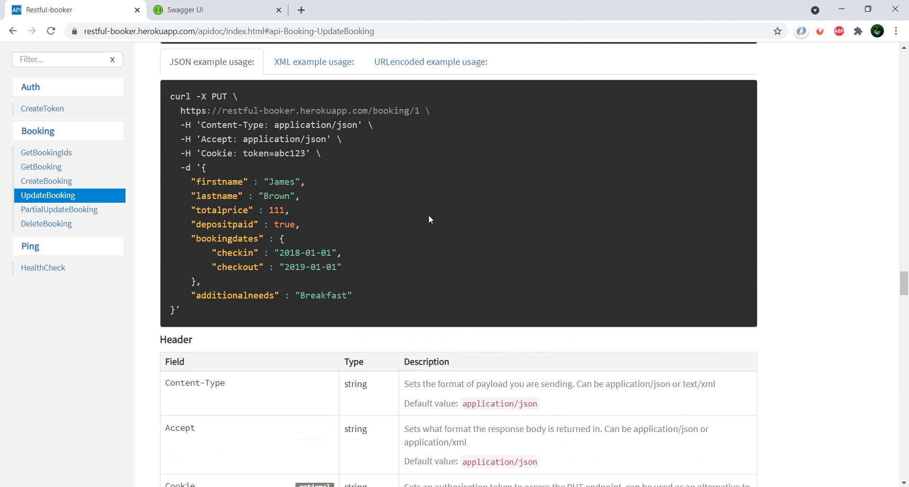
mouse_move(93, 161)
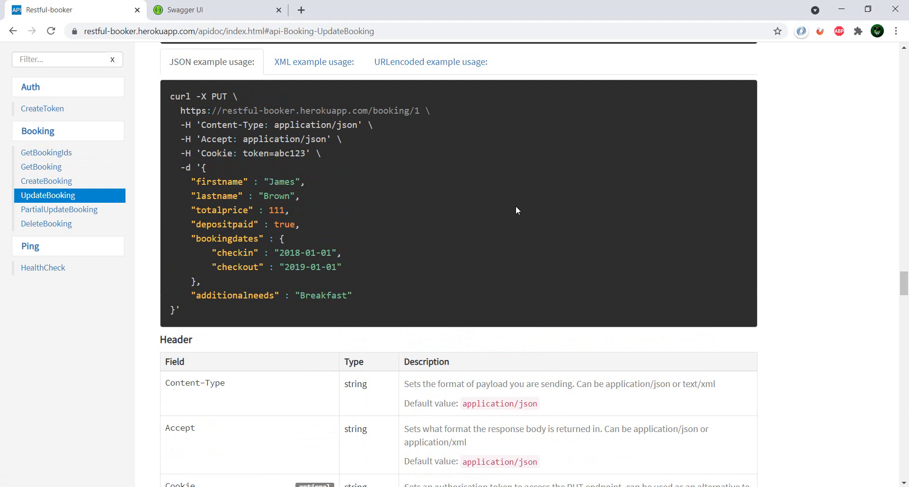
scroll("down", 3)
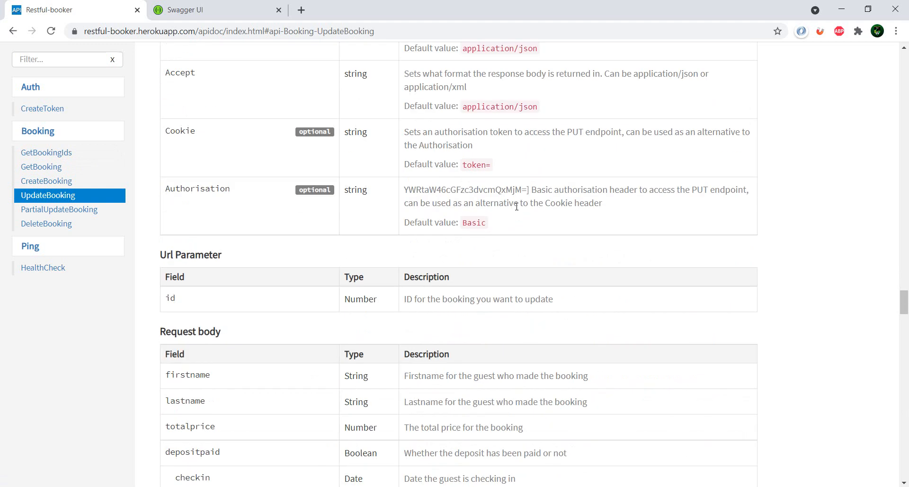
scroll("down", 3)
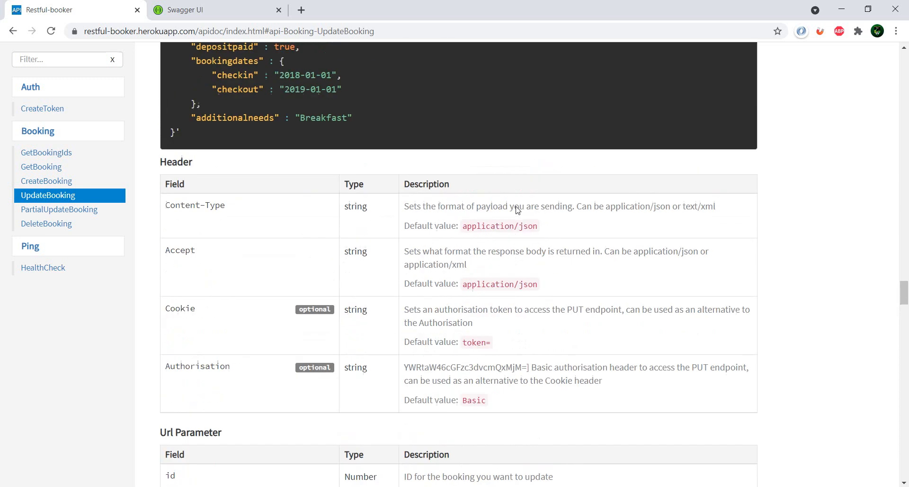
mouse_move(348, 315)
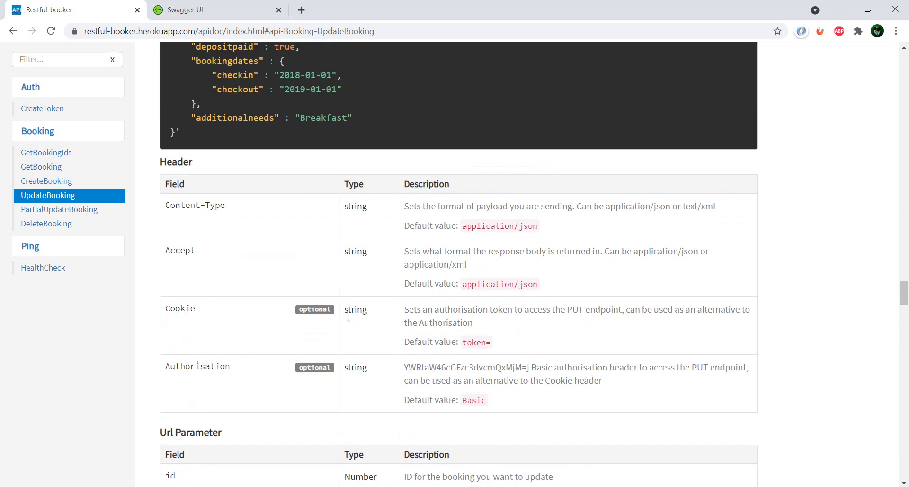
mouse_move(524, 280)
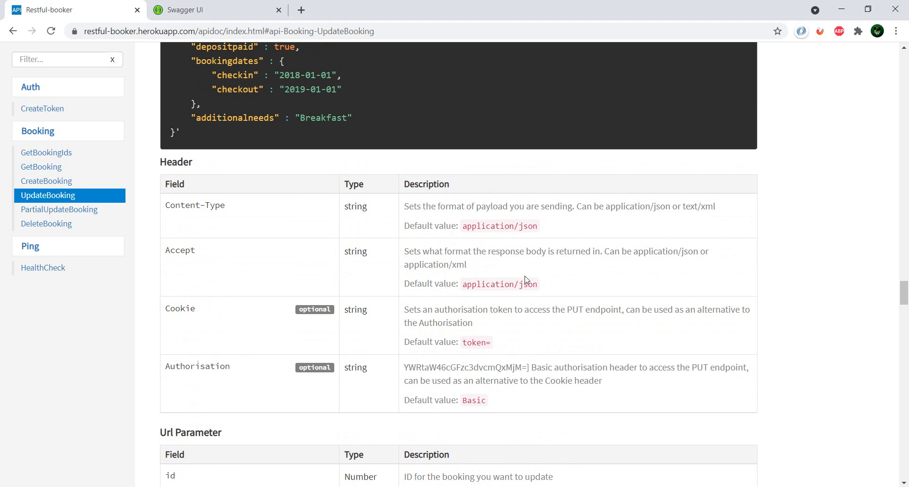
scroll("down", 3)
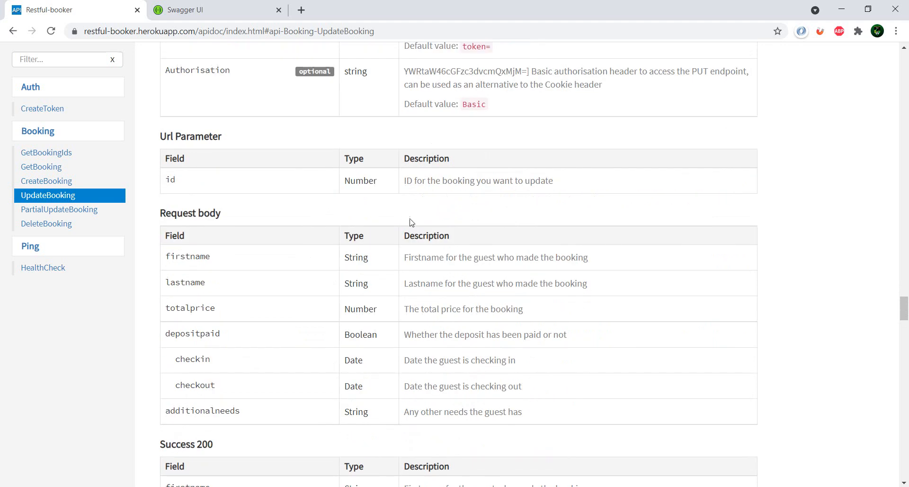
scroll("down", 3)
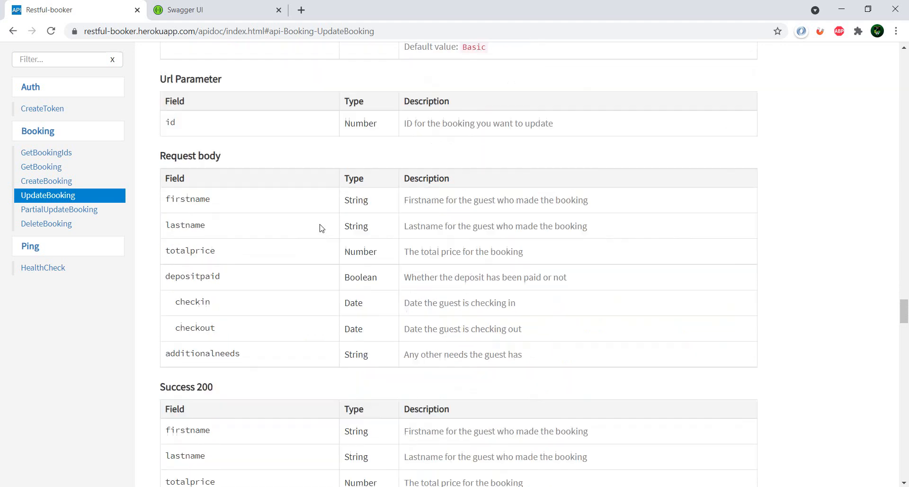
scroll("down", 3)
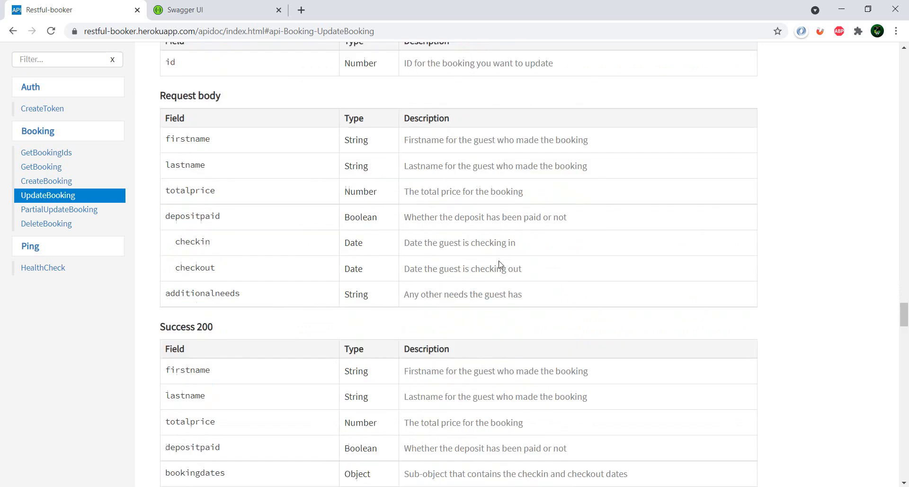
scroll("down", 3)
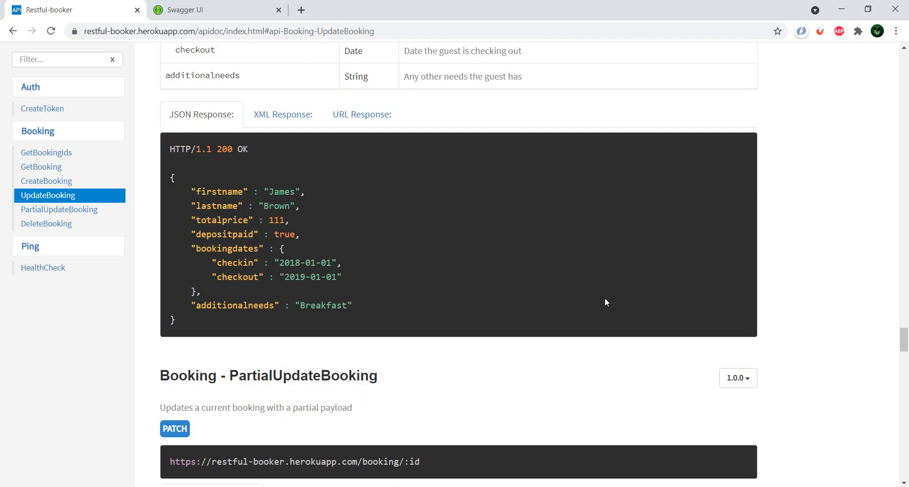